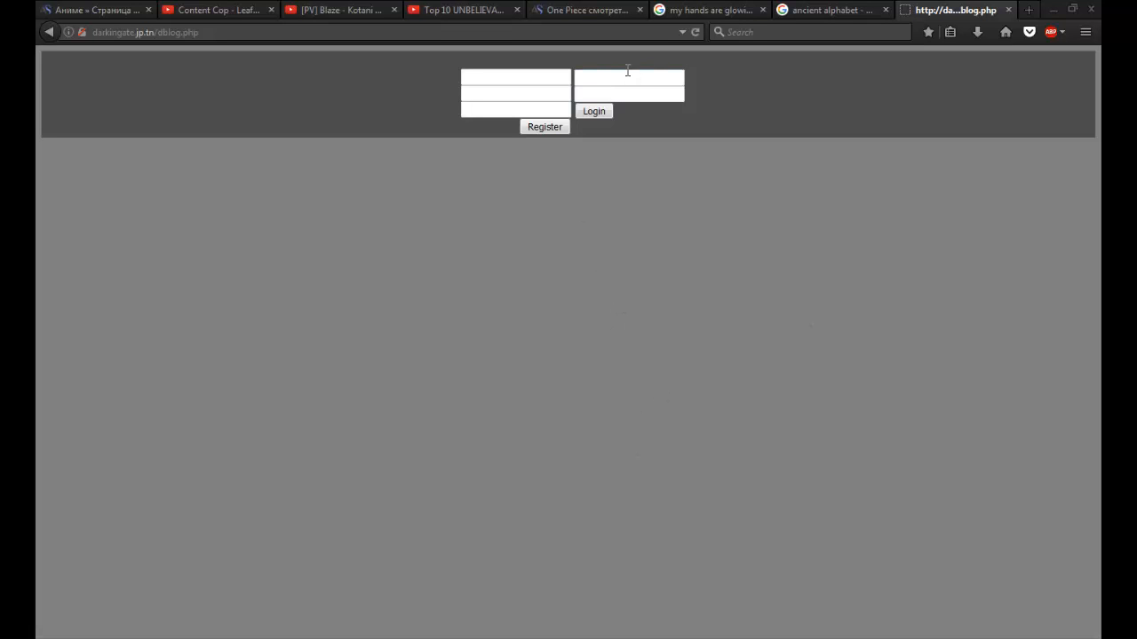
Attempt a first login using the saved account name 'dark'.
{"action": "left_click", "coordinate": [628, 78]}
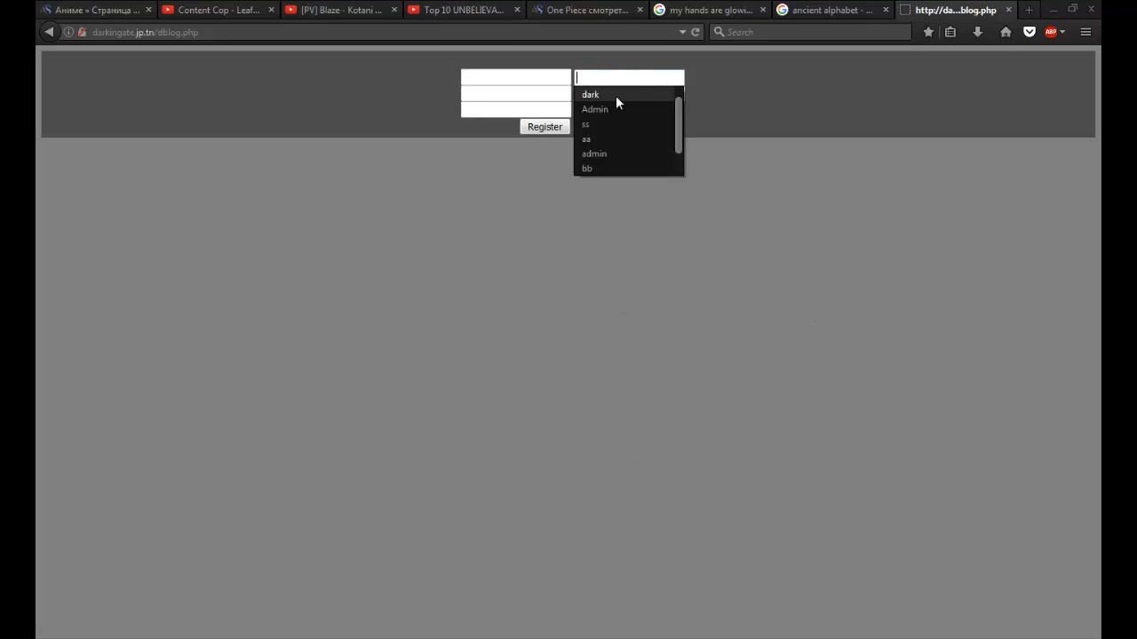
{"action": "left_click", "coordinate": [589, 94]}
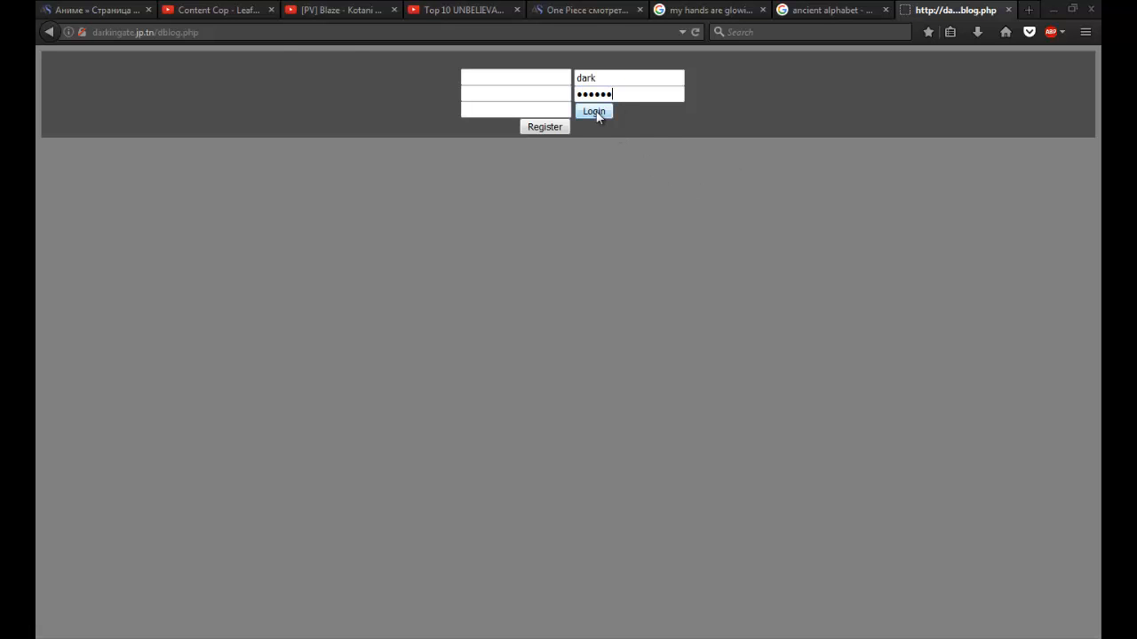
{"action": "left_click", "coordinate": [594, 111]}
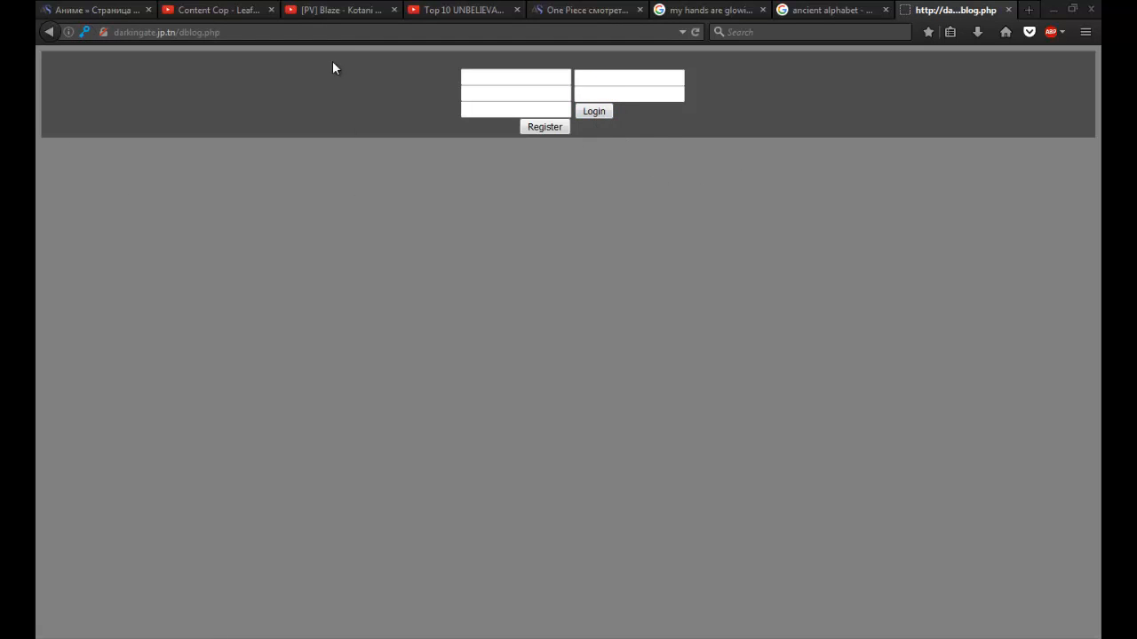
Log in again with username 'dark' and password, reaching the character-select screen.
{"action": "left_click", "coordinate": [629, 80]}
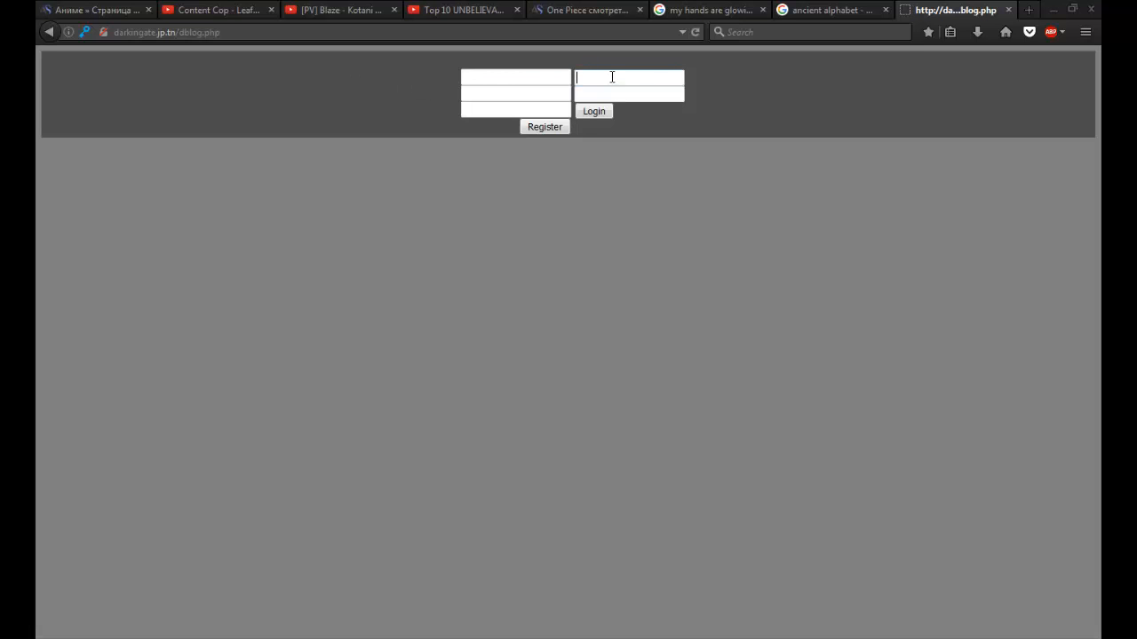
{"action": "type", "text": "dark"}
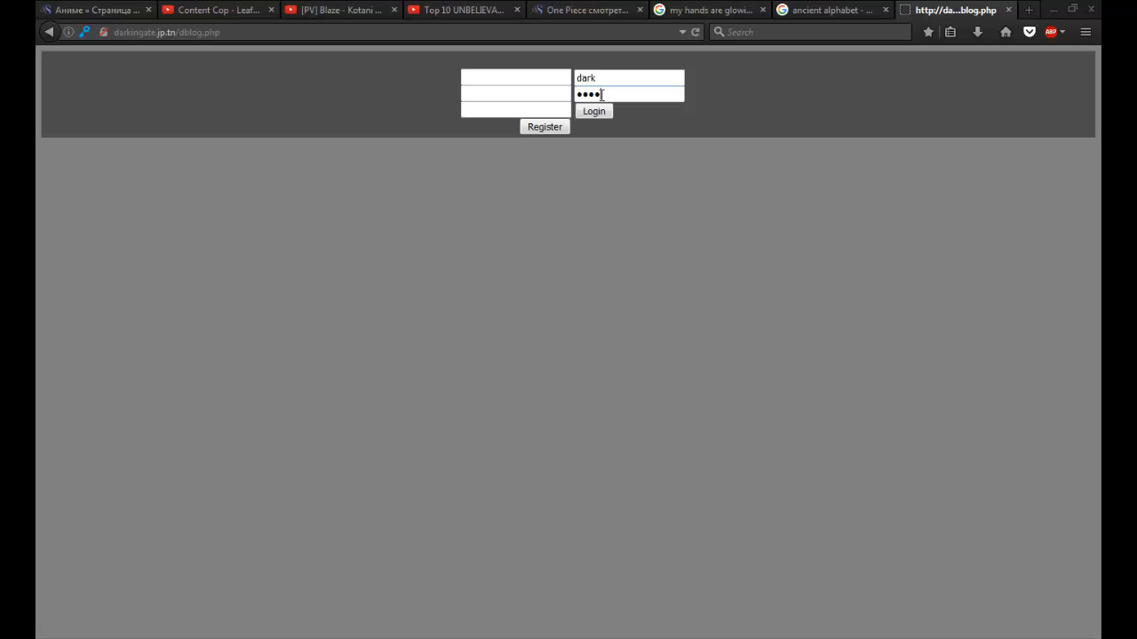
{"action": "left_click", "coordinate": [593, 111]}
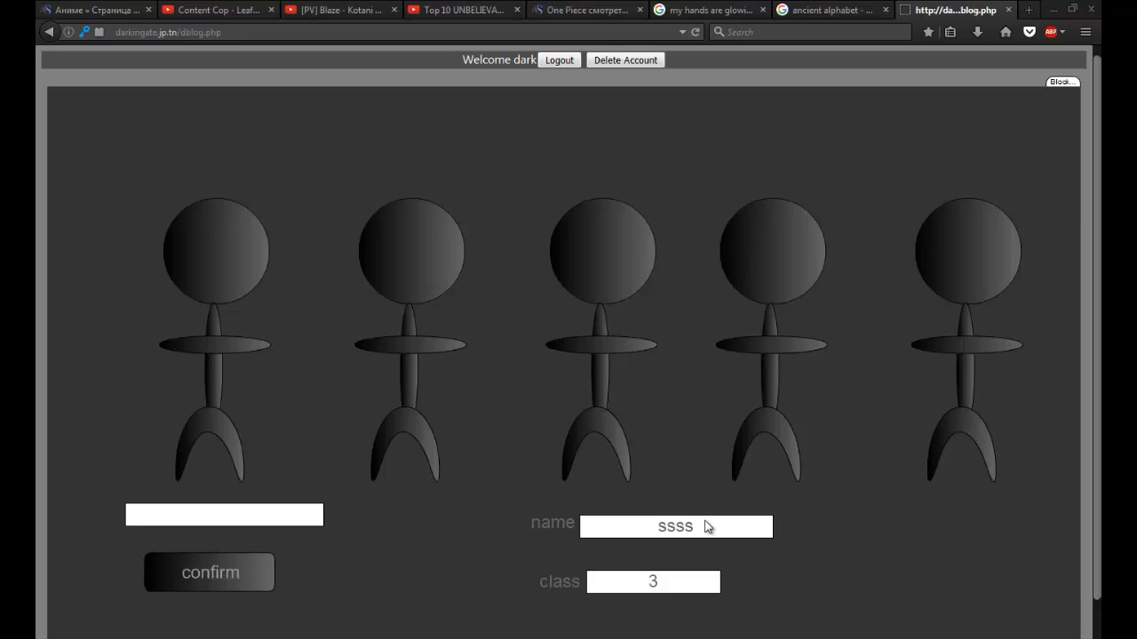
{"action": "scroll", "scroll_direction": "down", "scroll_amount": 3}
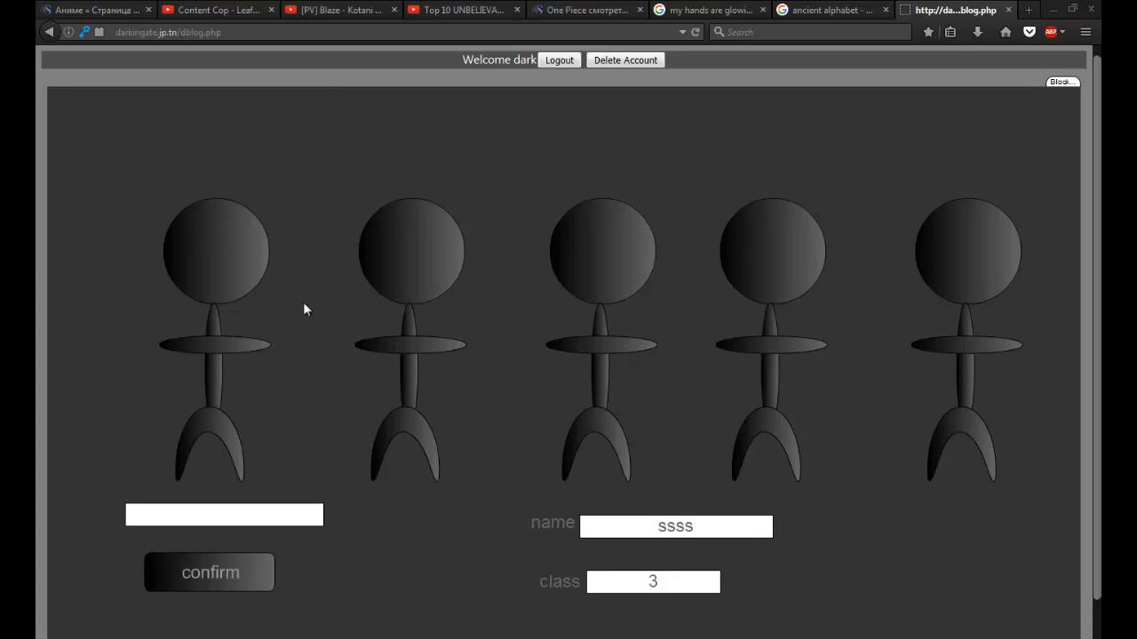
{"action": "scroll", "scroll_direction": "down", "scroll_amount": 3}
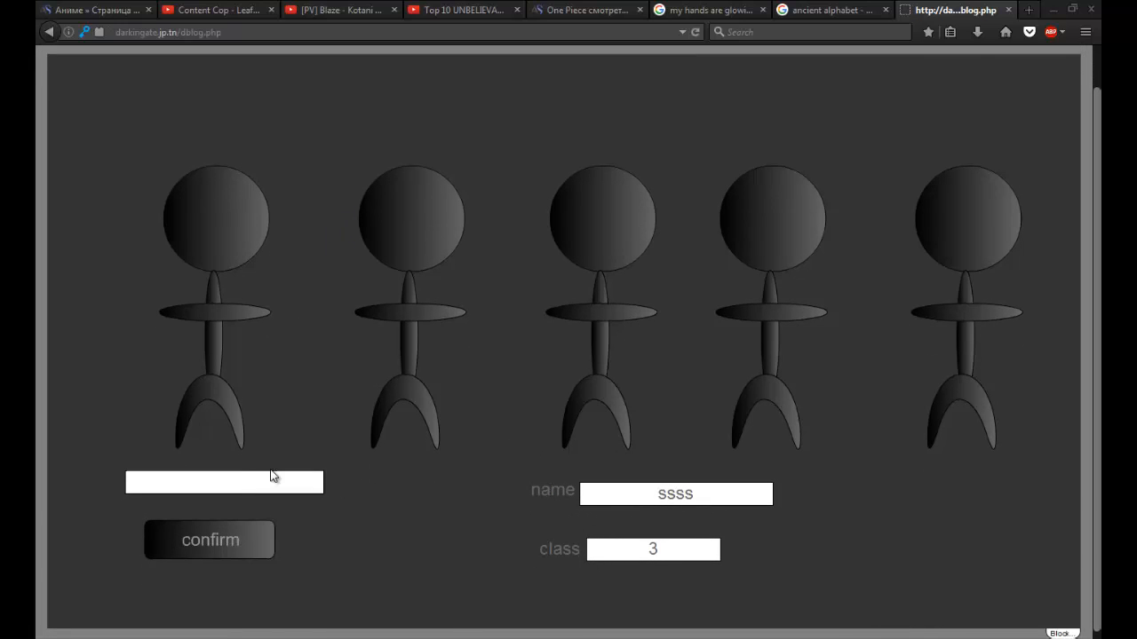
{"action": "mouse_move", "coordinate": [603, 524]}
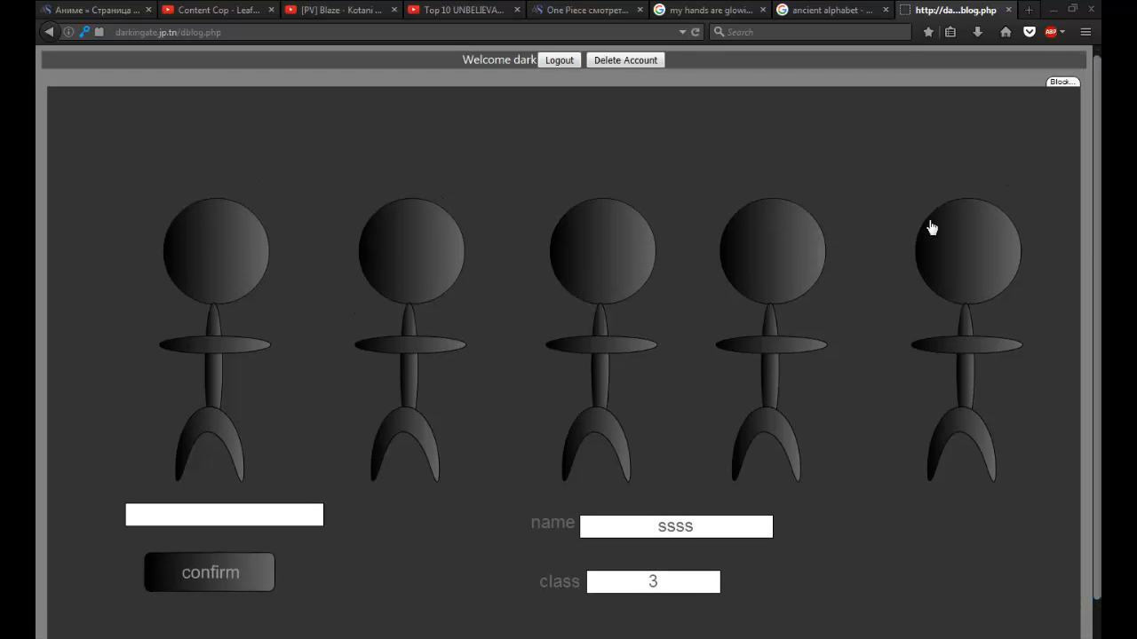
{"action": "scroll", "scroll_direction": "down", "scroll_amount": 3}
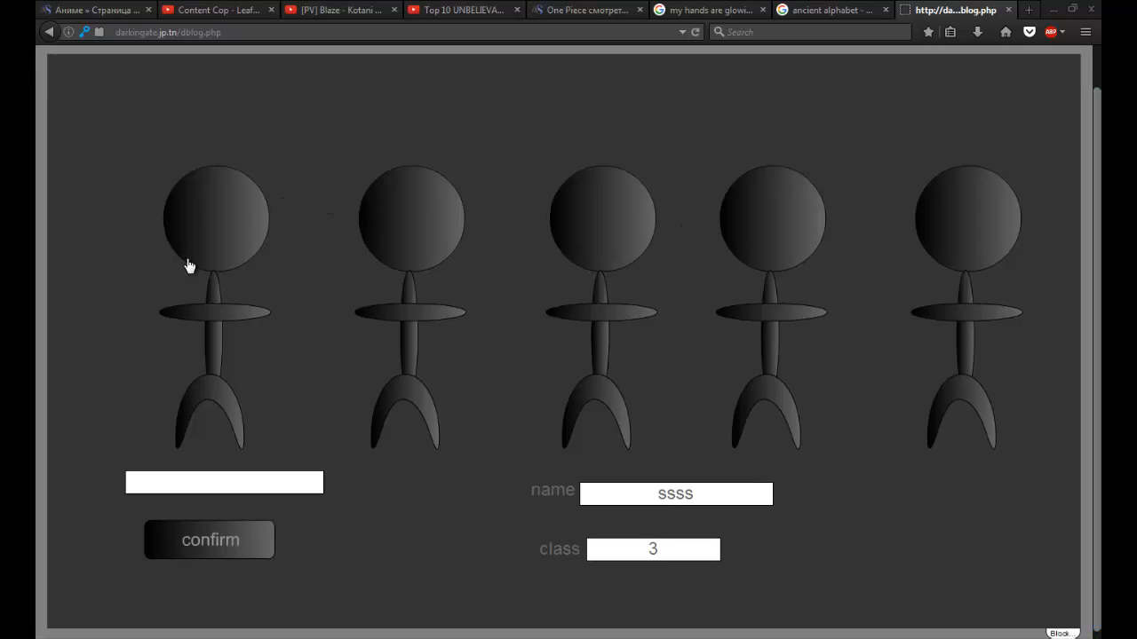
{"action": "mouse_move", "coordinate": [919, 308]}
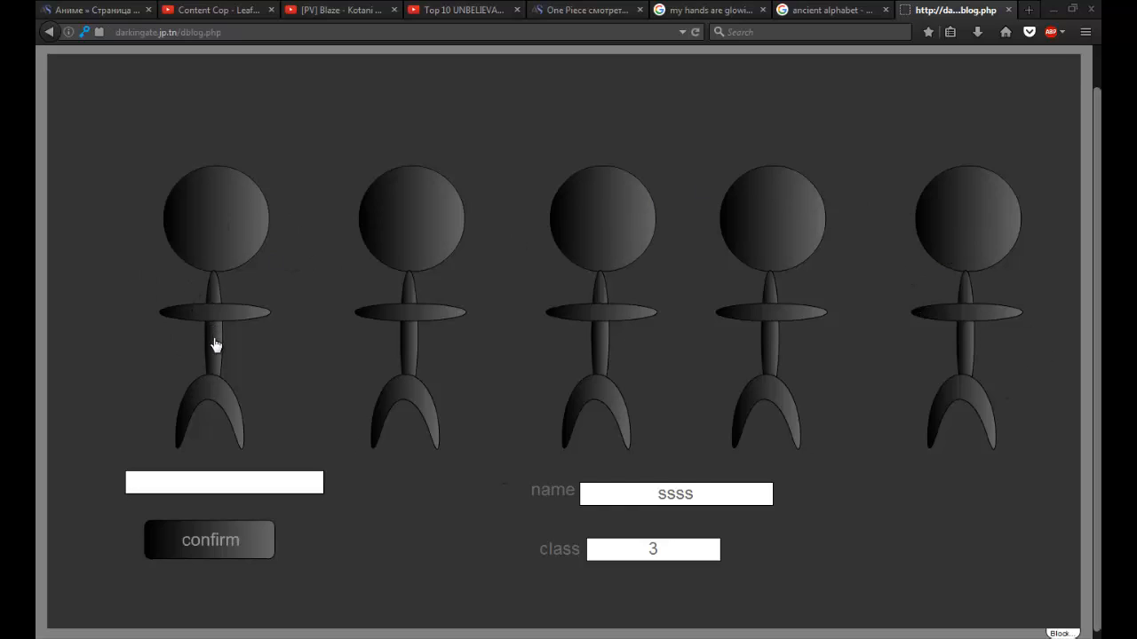
{"action": "mouse_move", "coordinate": [405, 216]}
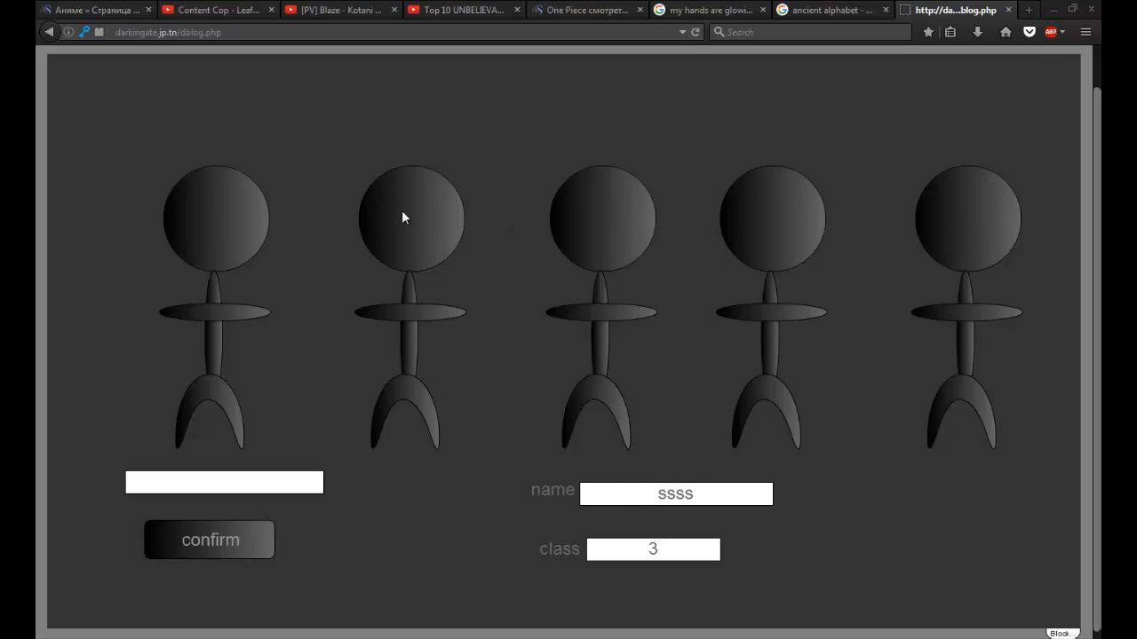
{"action": "mouse_move", "coordinate": [1042, 249]}
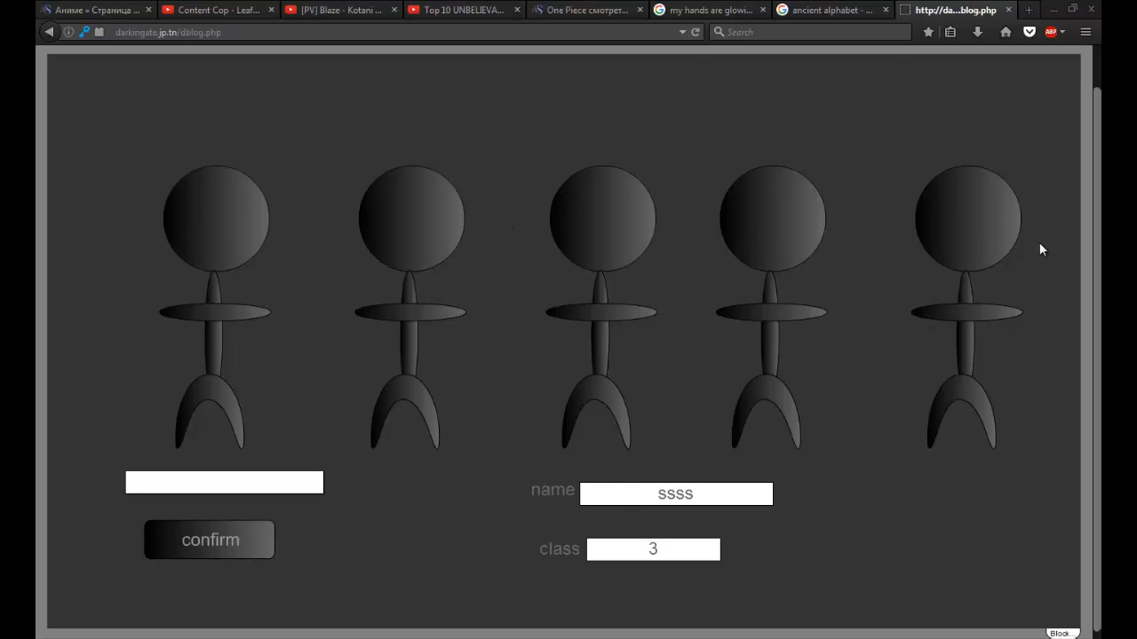
{"action": "mouse_move", "coordinate": [181, 360]}
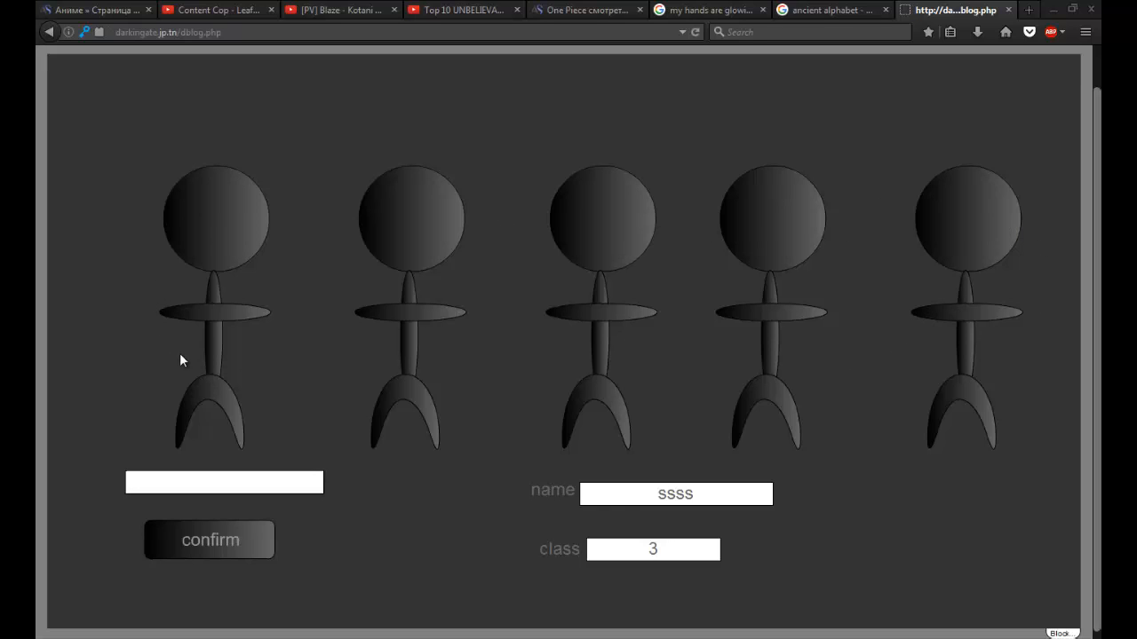
{"action": "mouse_move", "coordinate": [433, 377]}
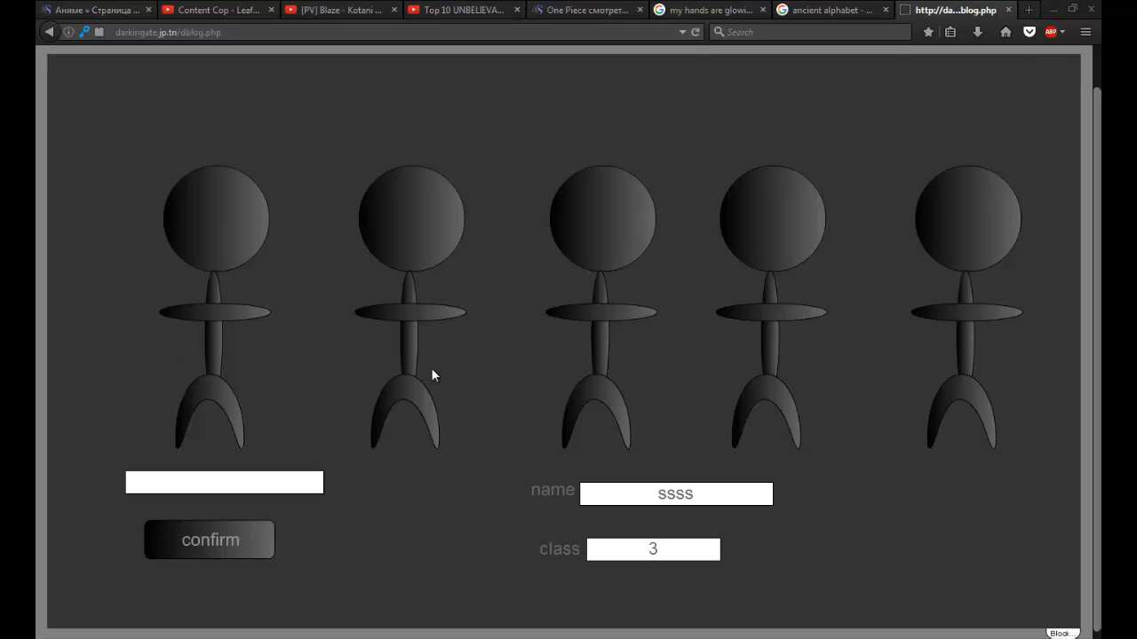
{"action": "mouse_move", "coordinate": [221, 198]}
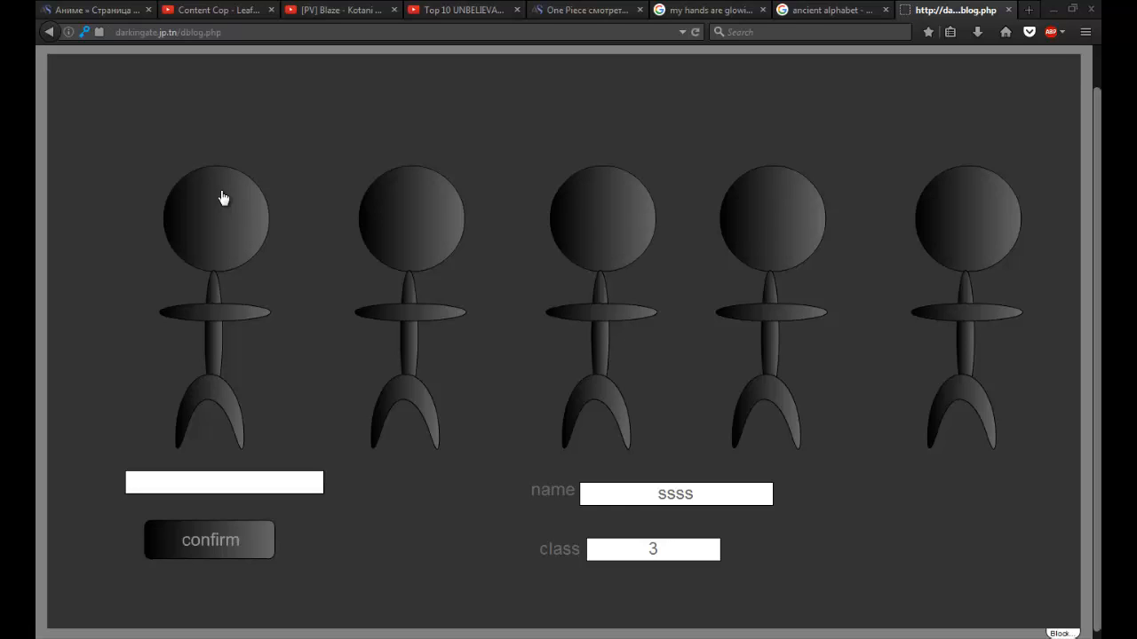
{"action": "mouse_move", "coordinate": [470, 284]}
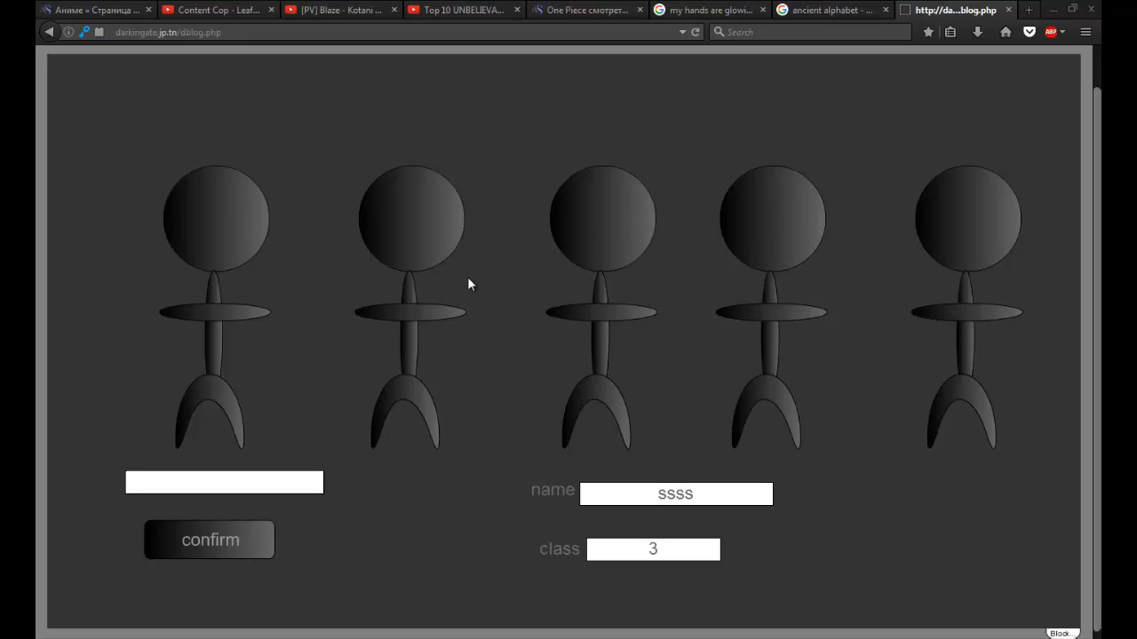
{"action": "mouse_move", "coordinate": [461, 314]}
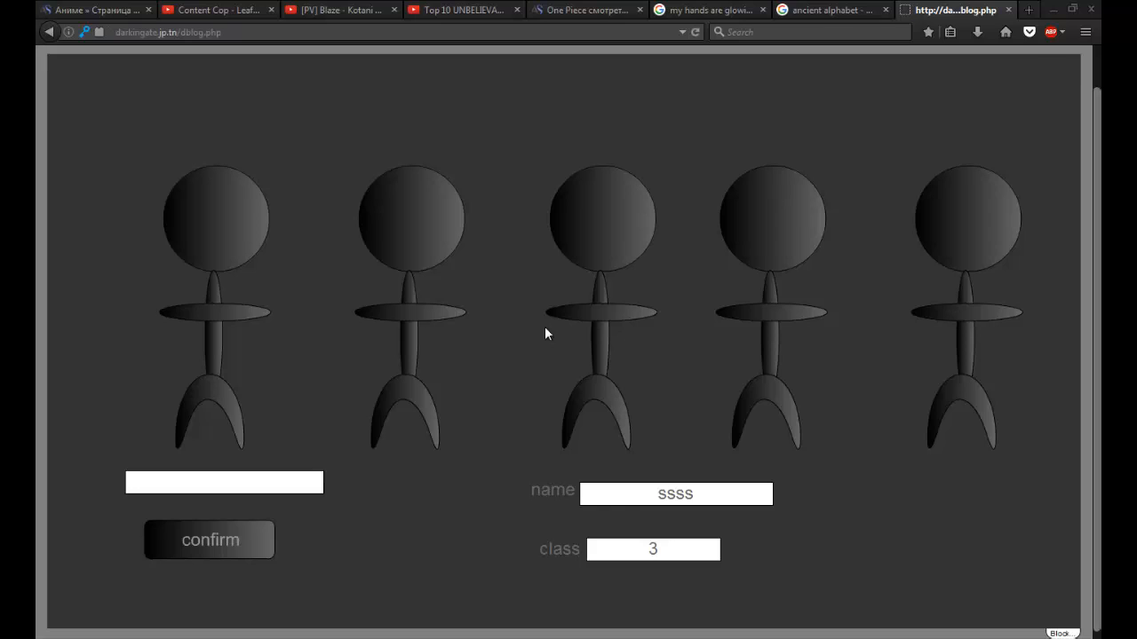
{"action": "mouse_move", "coordinate": [513, 311]}
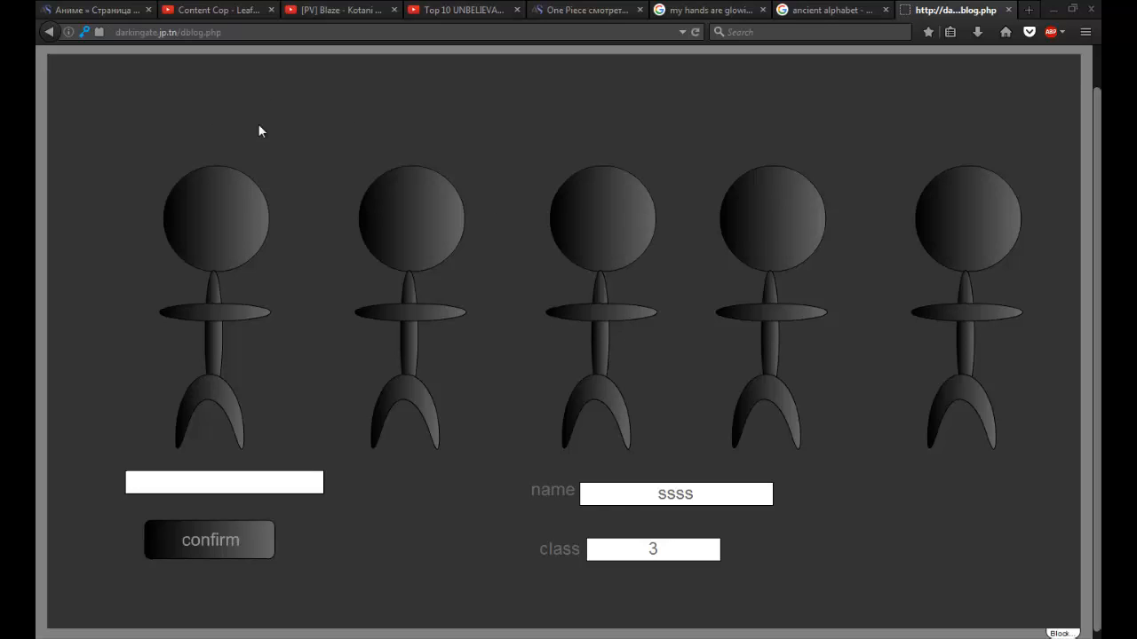
{"action": "mouse_move", "coordinate": [623, 178]}
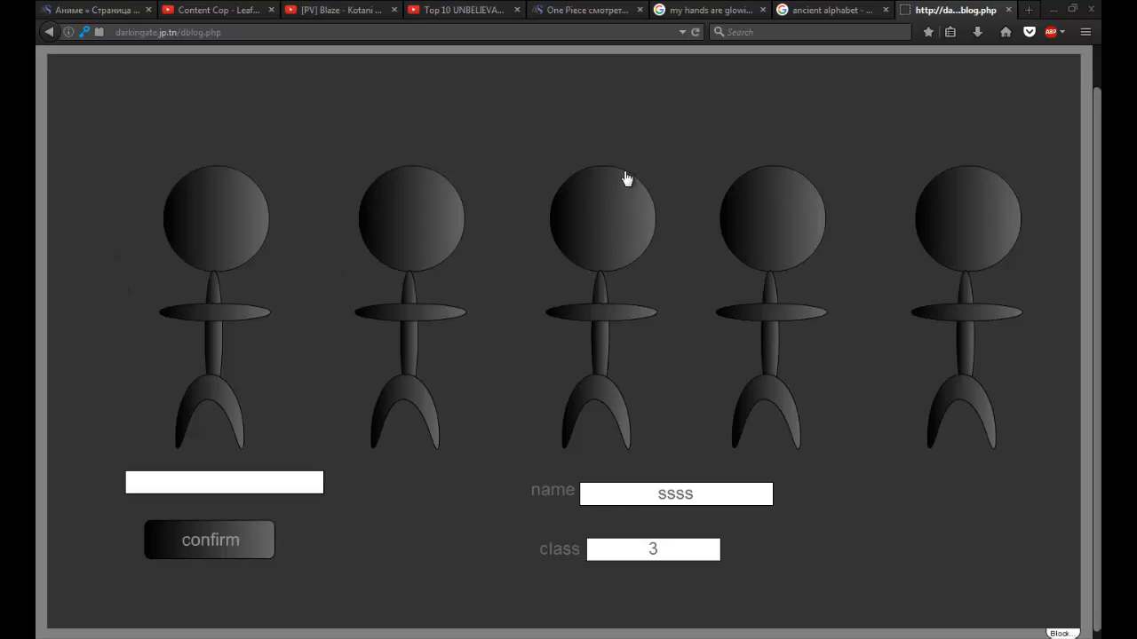
{"action": "mouse_move", "coordinate": [795, 158]}
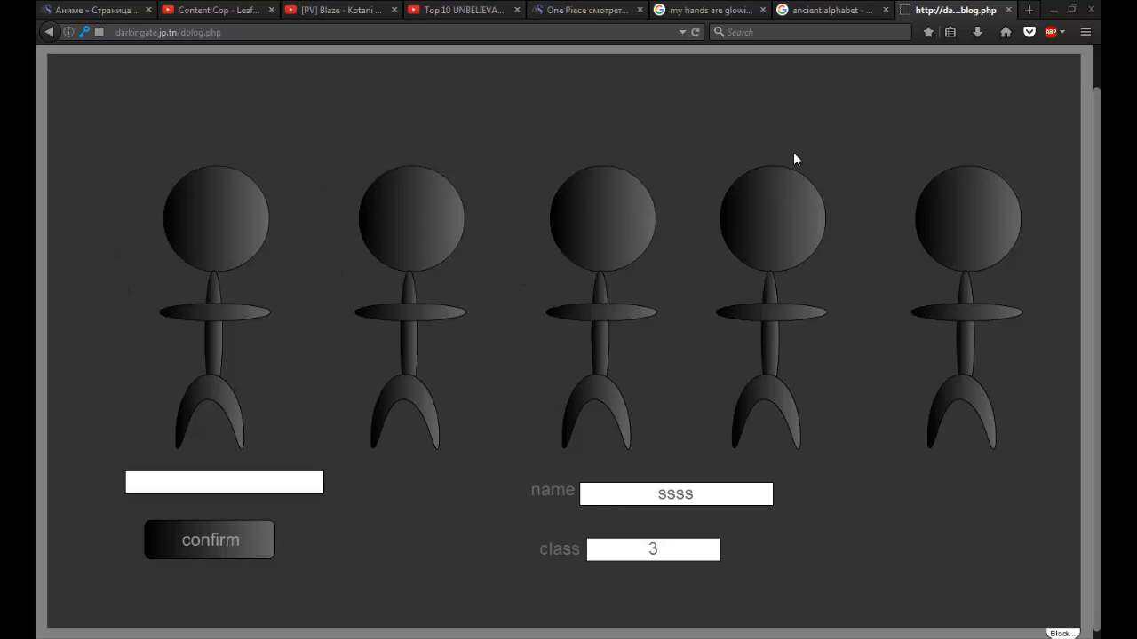
{"action": "mouse_move", "coordinate": [507, 199]}
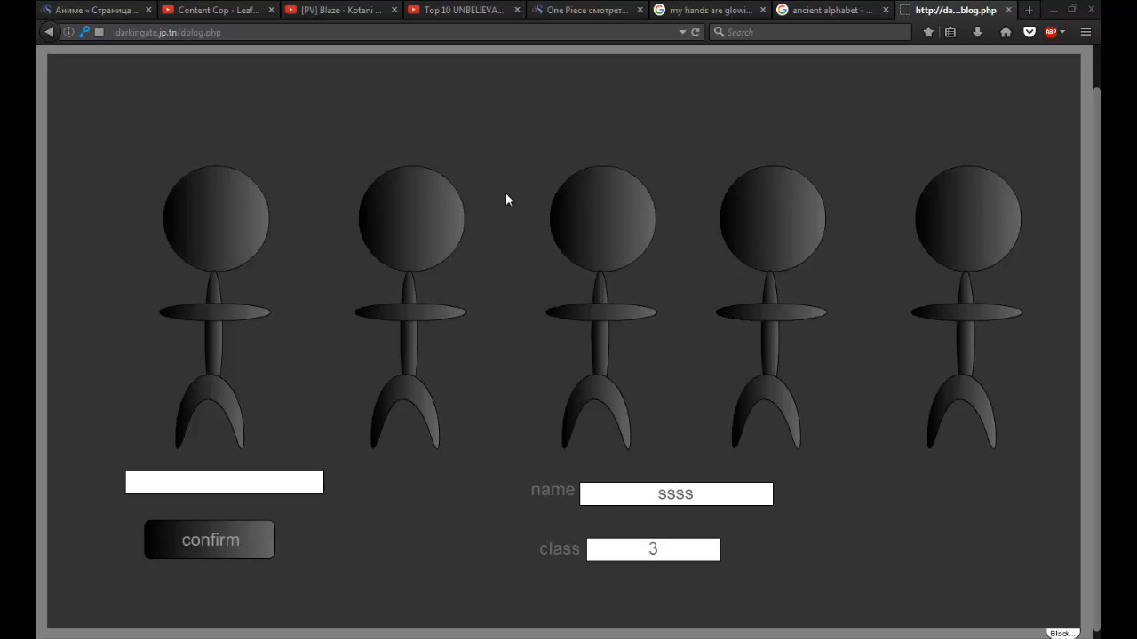
{"action": "mouse_move", "coordinate": [342, 284]}
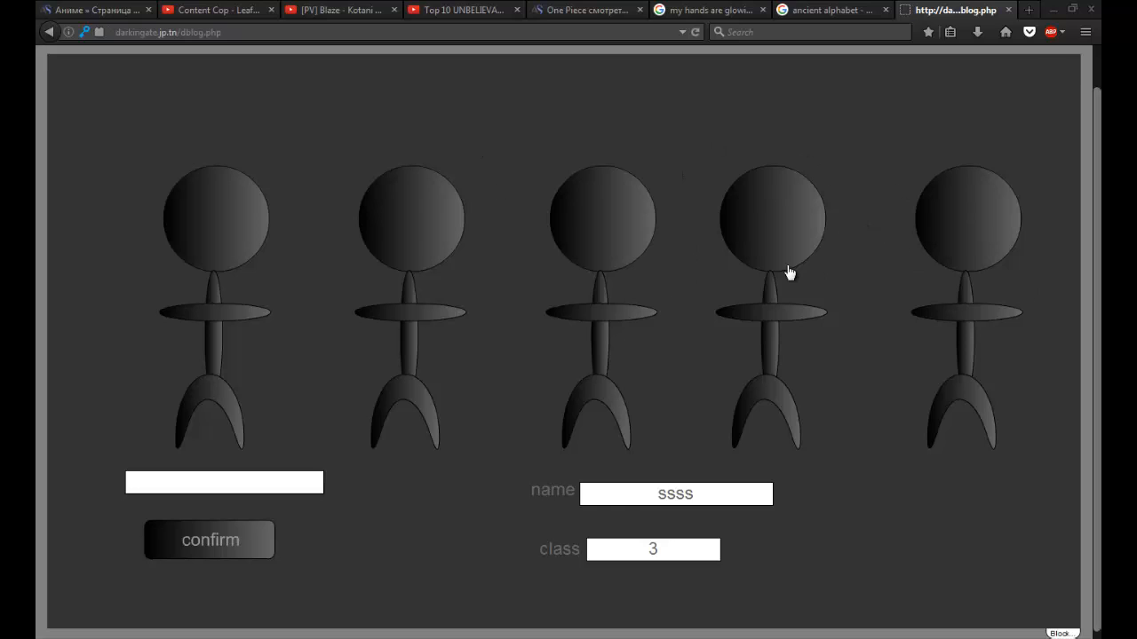
{"action": "mouse_move", "coordinate": [185, 189]}
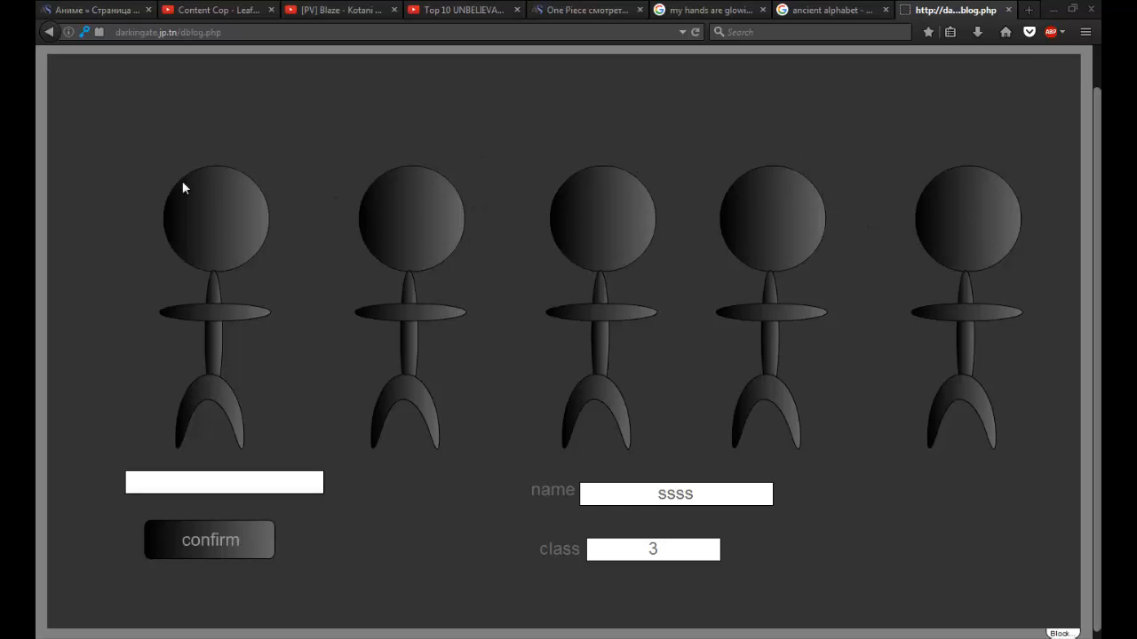
{"action": "mouse_move", "coordinate": [690, 169]}
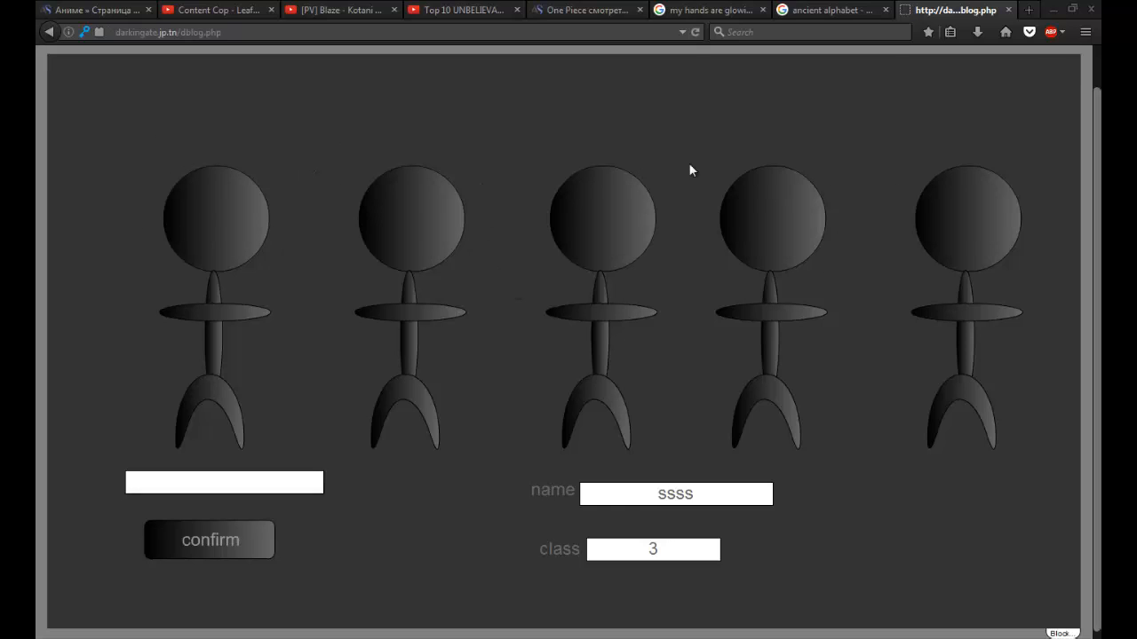
{"action": "mouse_move", "coordinate": [719, 257]}
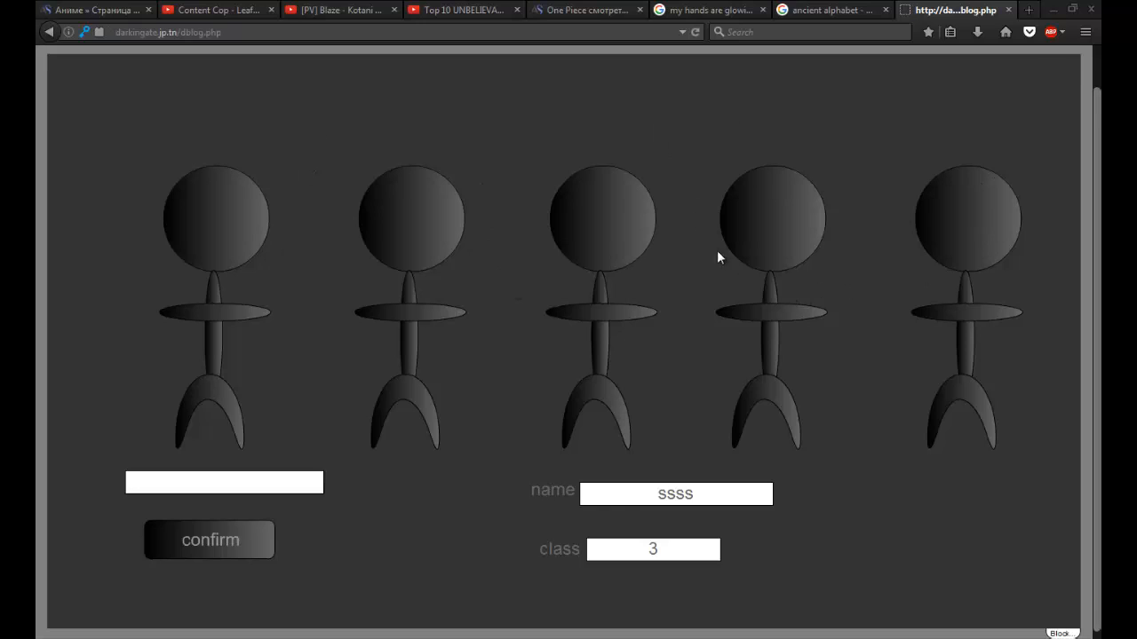
{"action": "mouse_move", "coordinate": [178, 294]}
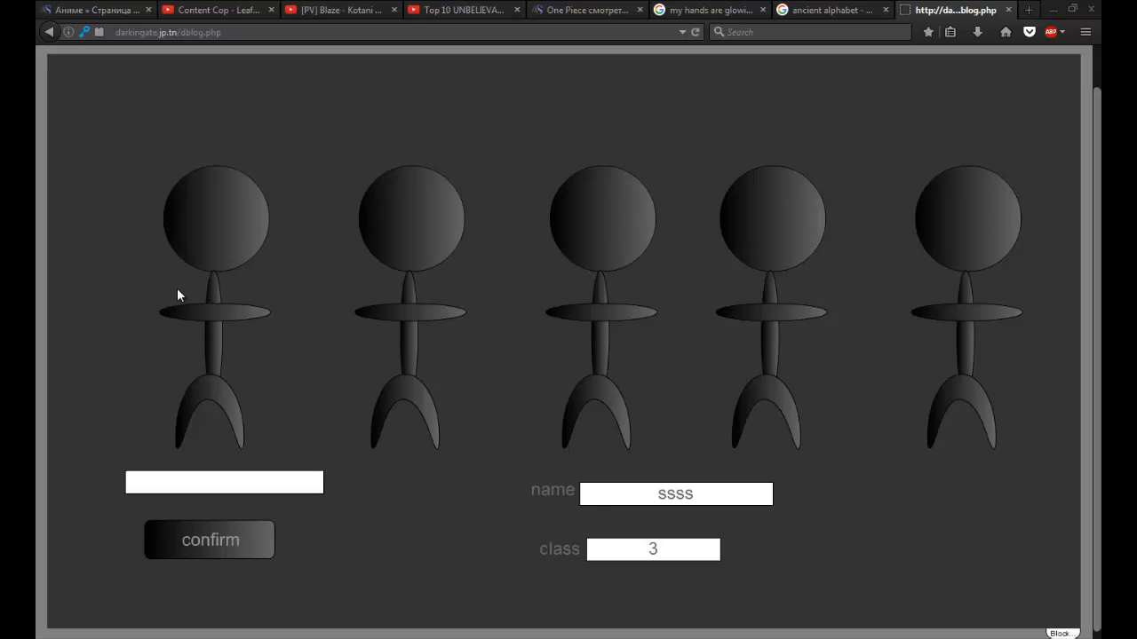
{"action": "mouse_move", "coordinate": [923, 277]}
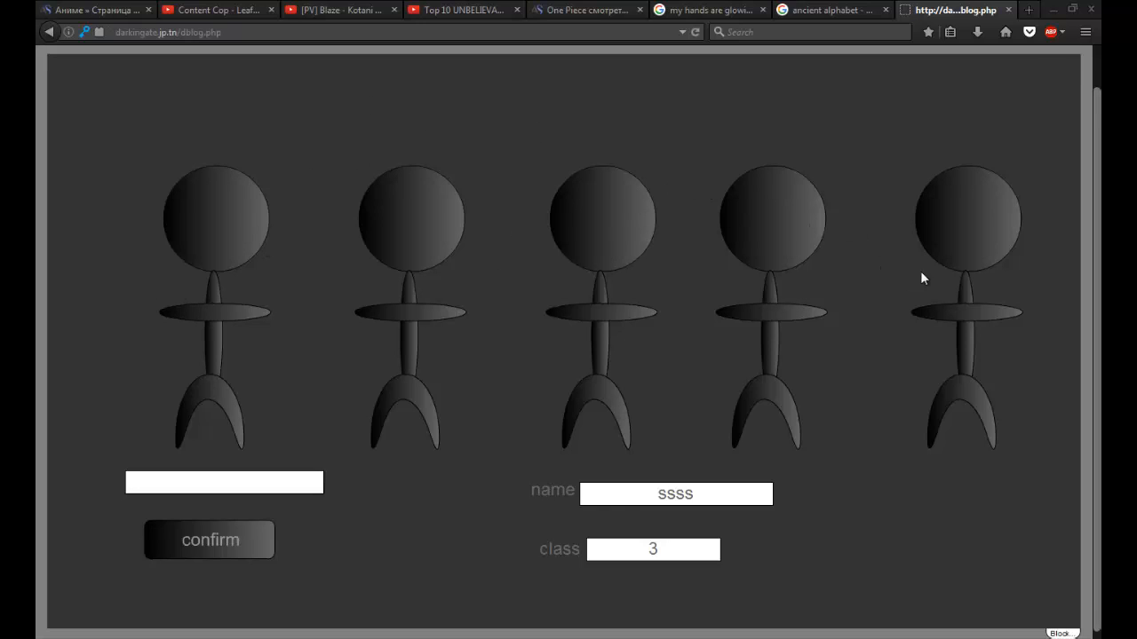
{"action": "mouse_move", "coordinate": [279, 256]}
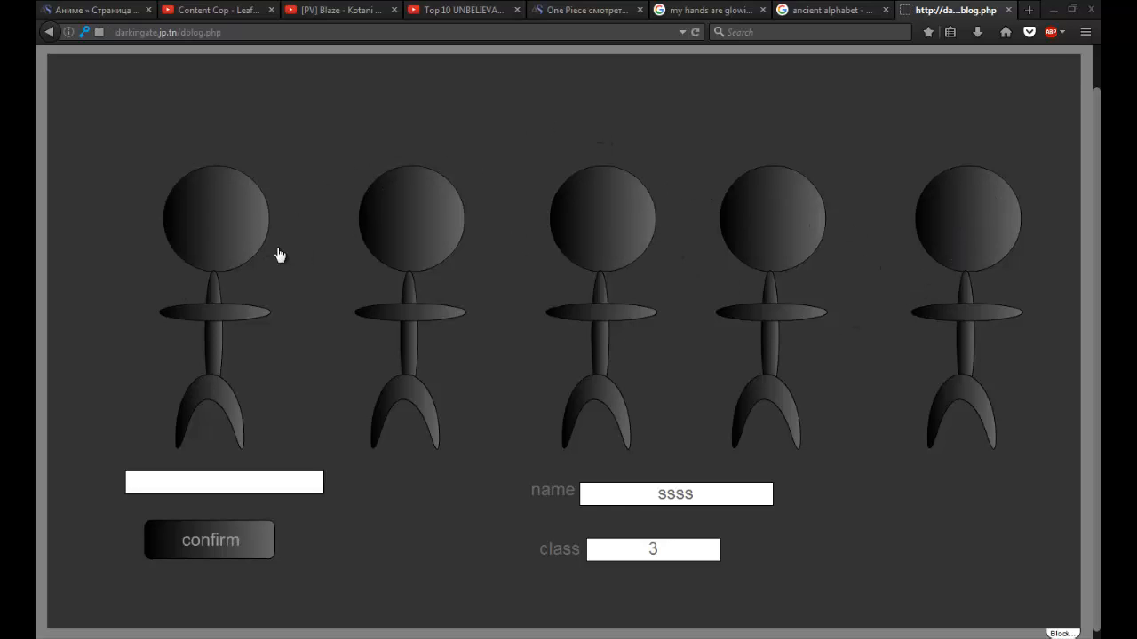
{"action": "mouse_move", "coordinate": [463, 541]}
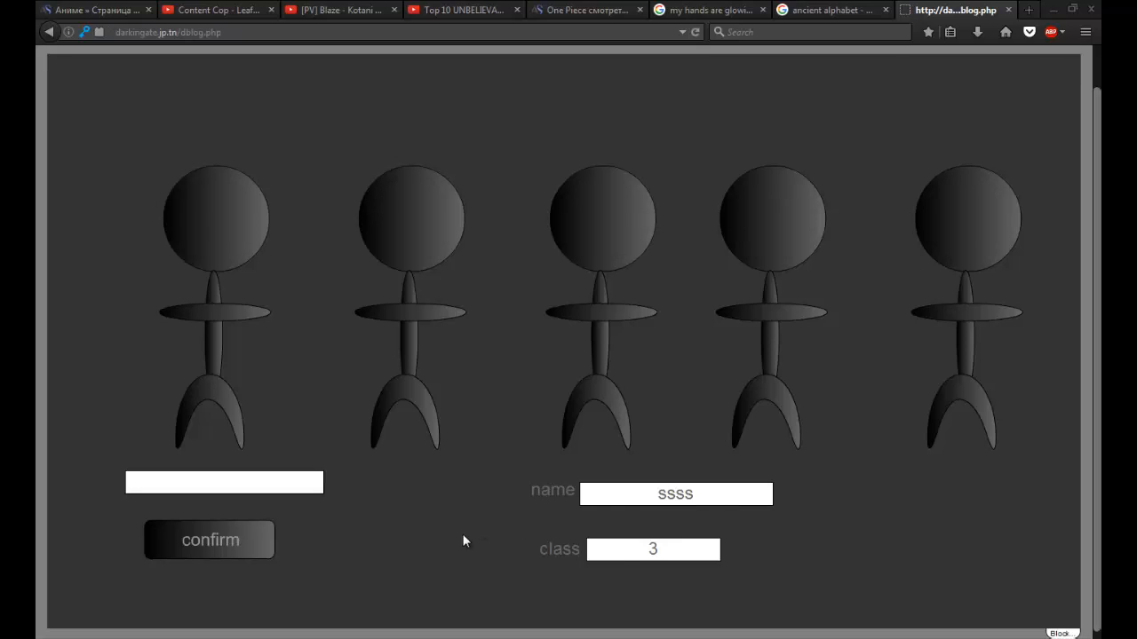
{"action": "mouse_move", "coordinate": [422, 514]}
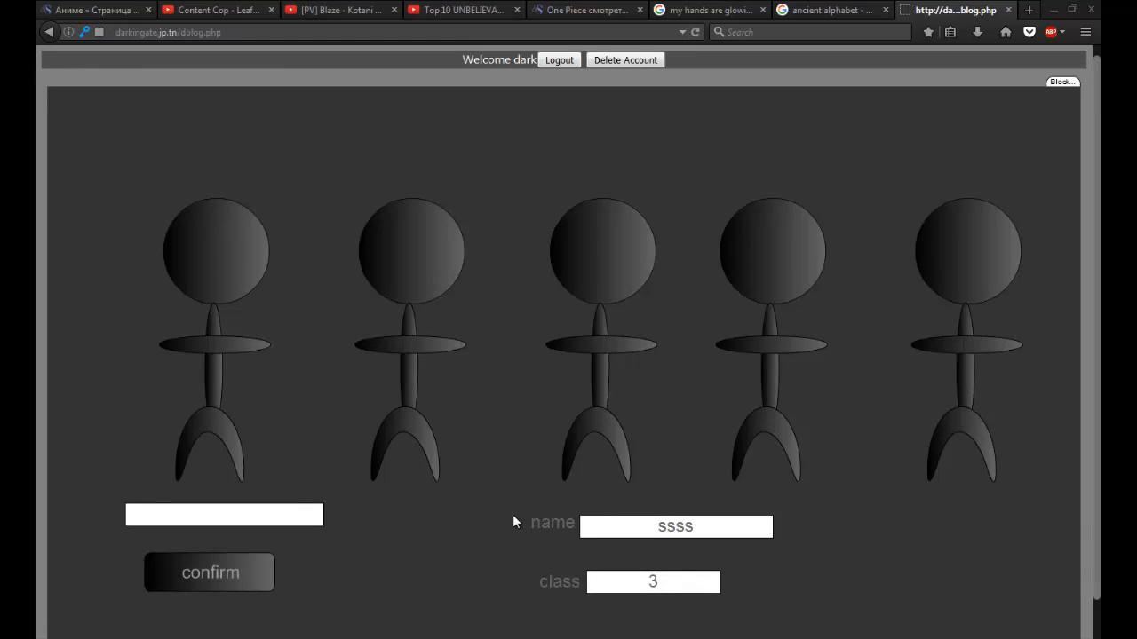
{"action": "mouse_move", "coordinate": [518, 487]}
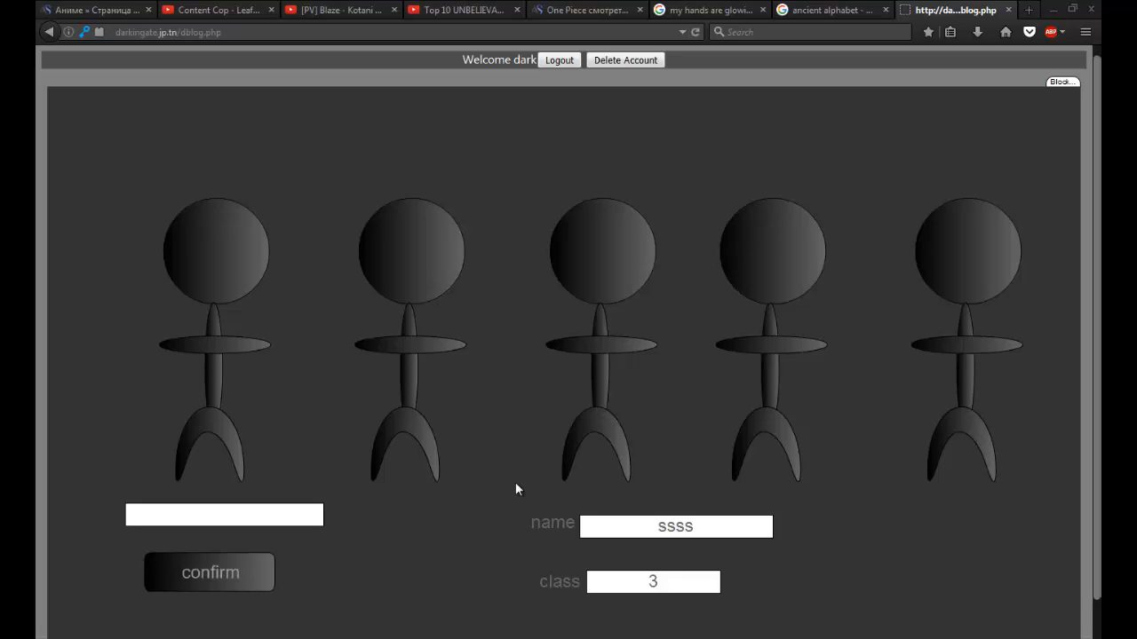
{"action": "mouse_move", "coordinate": [554, 446]}
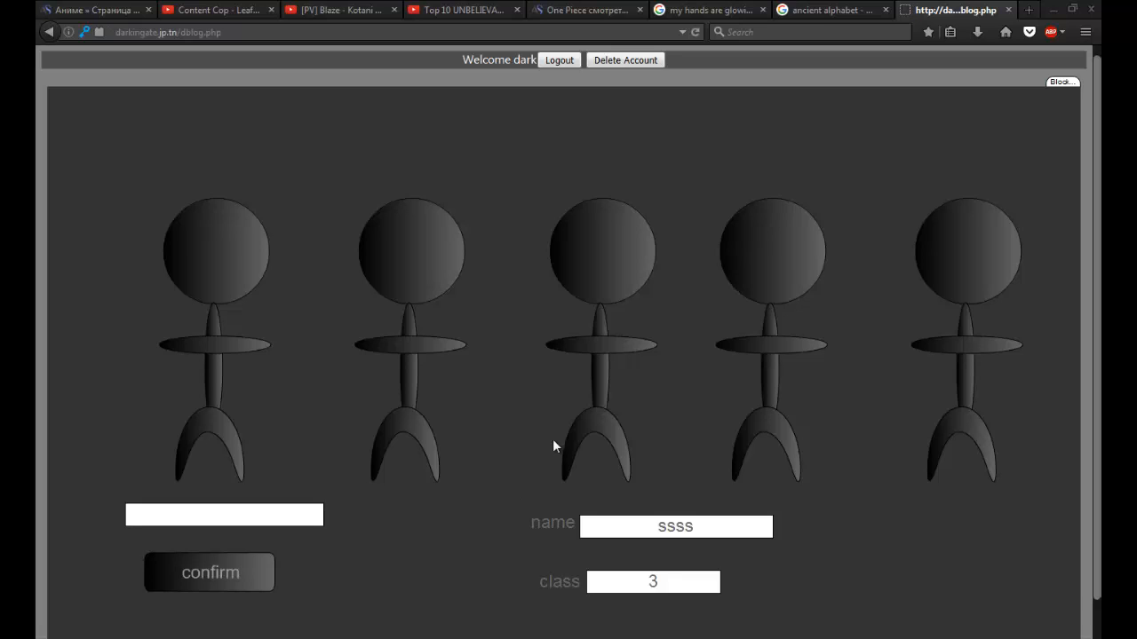